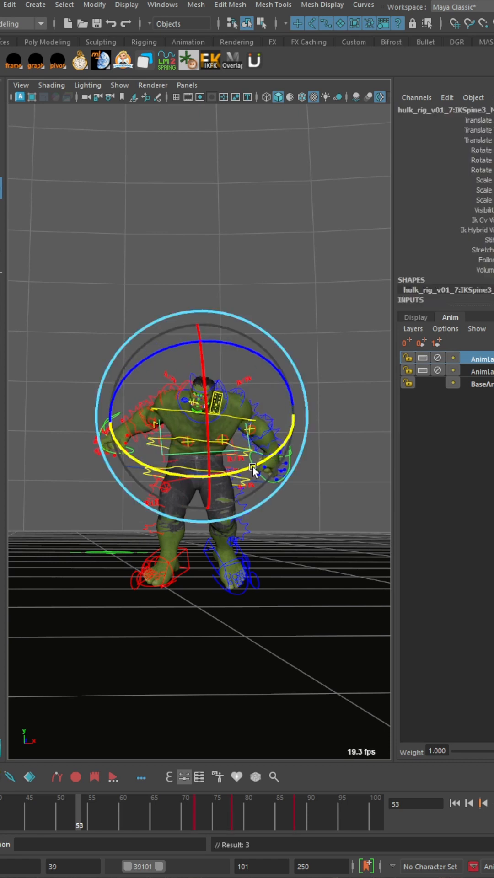
Launch LMspring from the shelf for the chest control: rotation mode, overlap 0.45, decay 1.2
{"action": "left_click", "coordinate": [166, 60]}
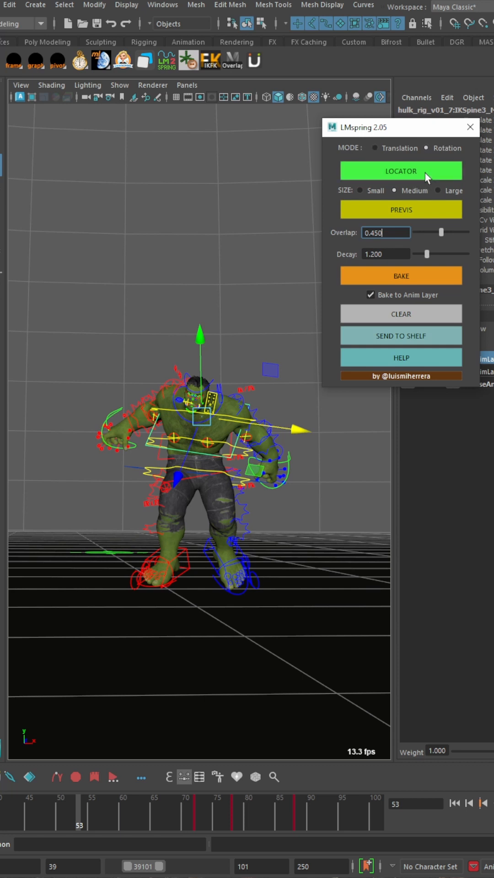
Create the chest aim locator and bake the spring overlap to a BakeResults anim layer
{"action": "left_click", "coordinate": [401, 171]}
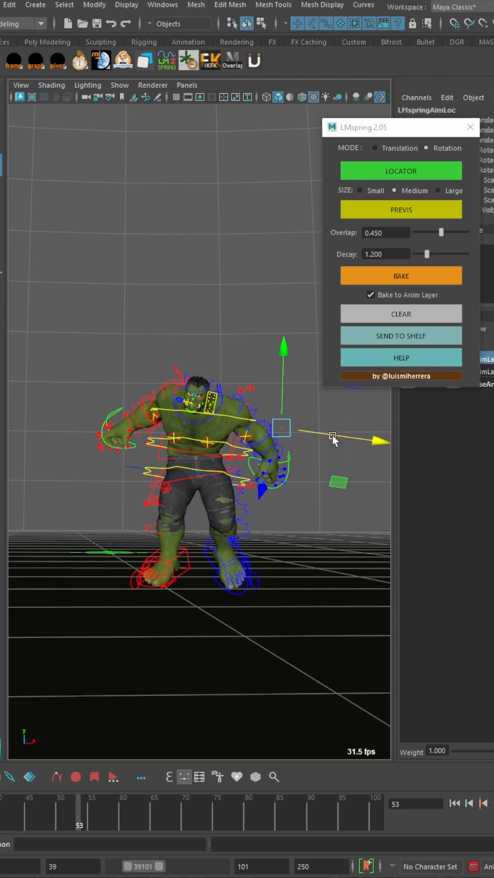
{"action": "mouse_move", "coordinate": [182, 369]}
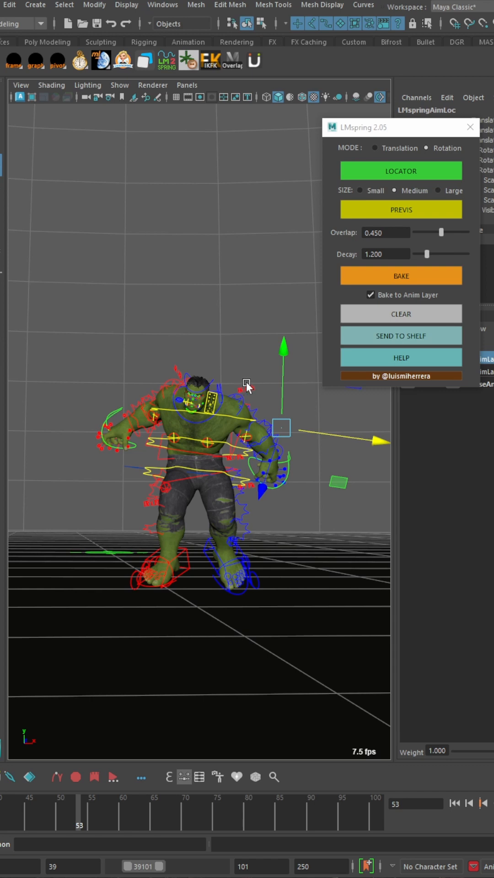
{"action": "left_click", "coordinate": [401, 276]}
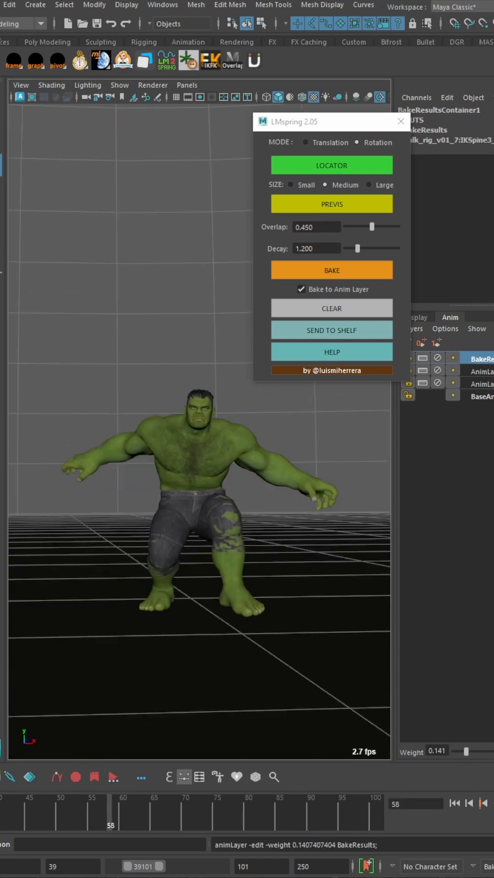
Play back the Hulk animation to review the lightly weighted baked chest overlap
{"action": "left_click", "coordinate": [469, 804]}
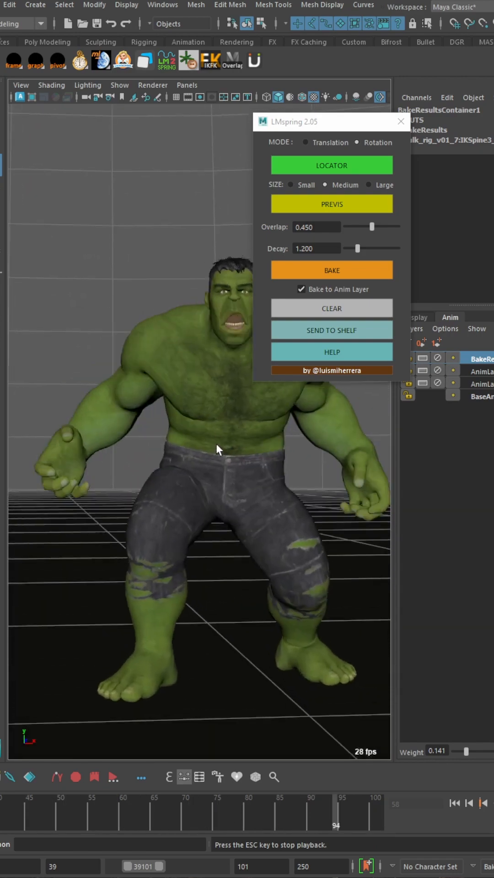
{"action": "mouse_move", "coordinate": [361, 588]}
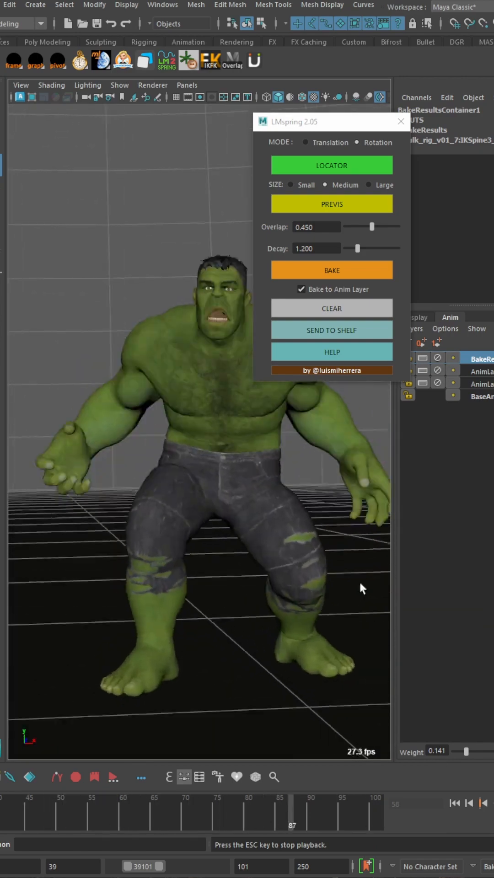